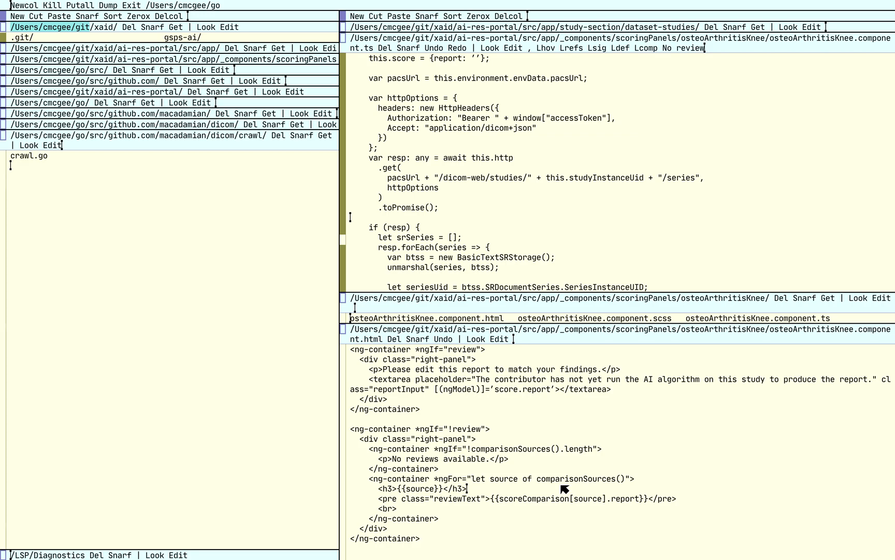
pyautogui.moveTo(473, 165)
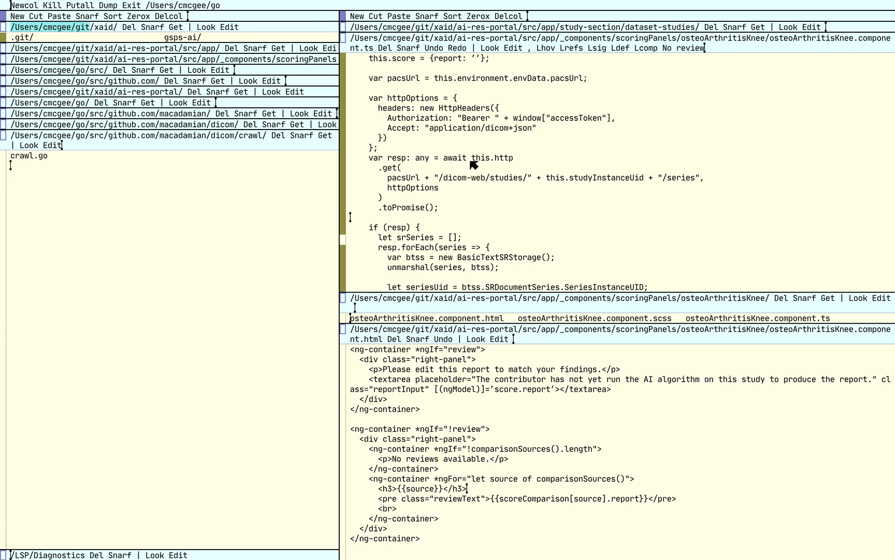
pyautogui.moveTo(447, 174)
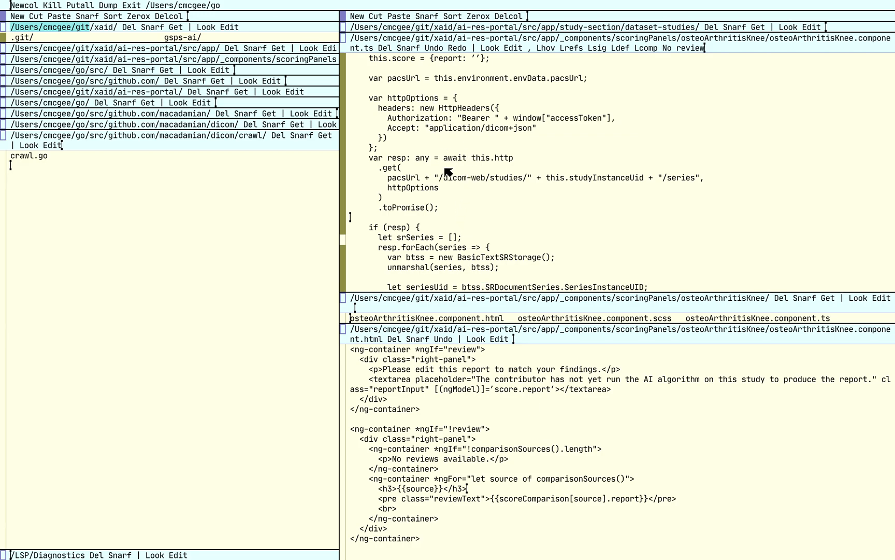
pyautogui.moveTo(560, 166)
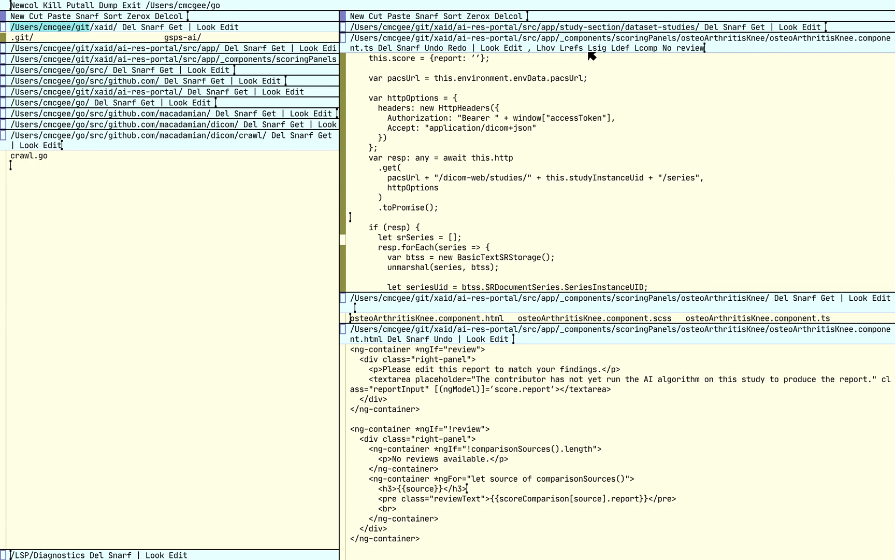
pyautogui.moveTo(639, 51)
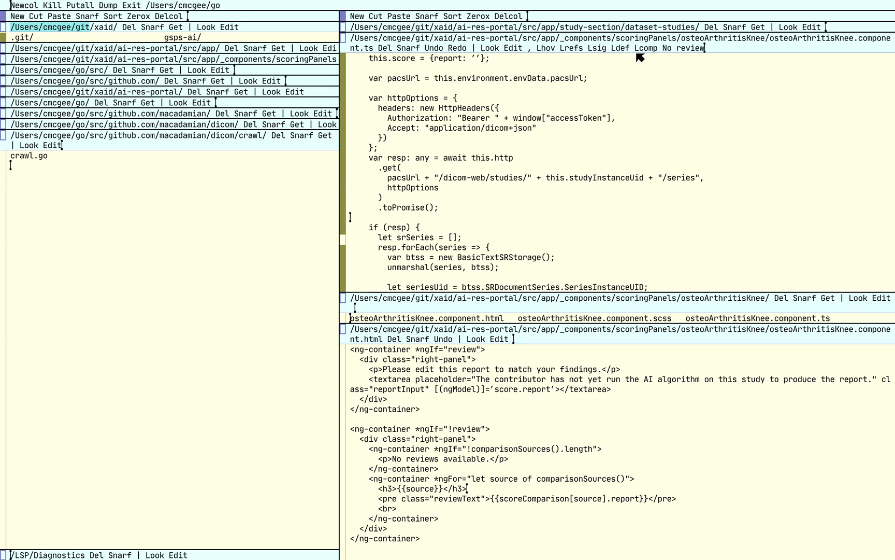
pyautogui.moveTo(657, 53)
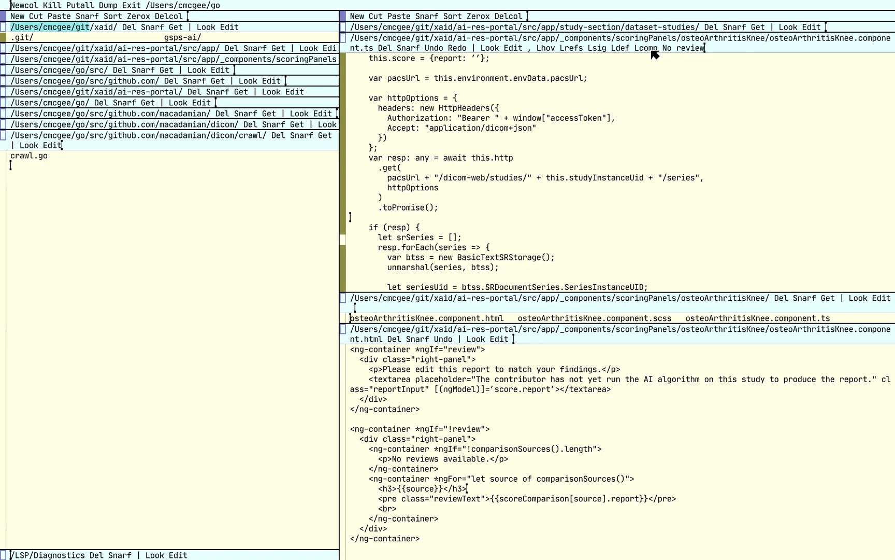
pyautogui.moveTo(566, 49)
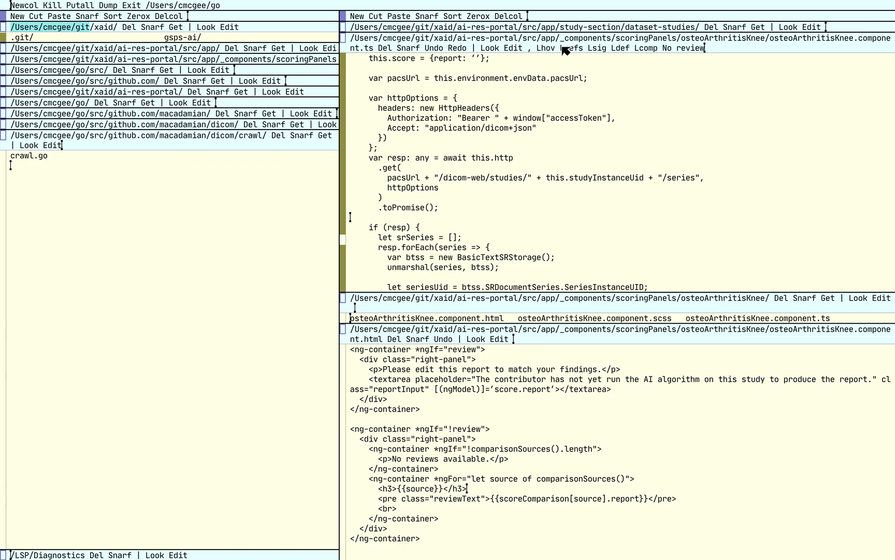
pyautogui.moveTo(539, 50)
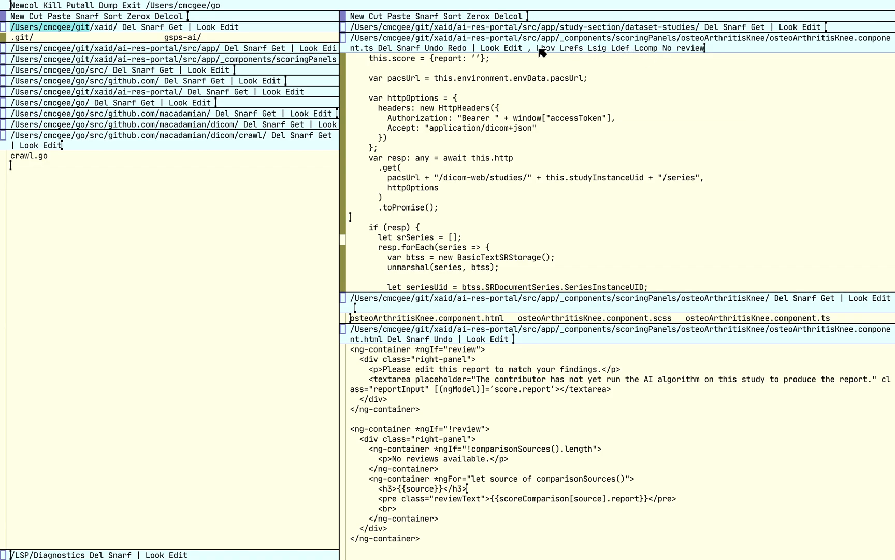
pyautogui.moveTo(645, 51)
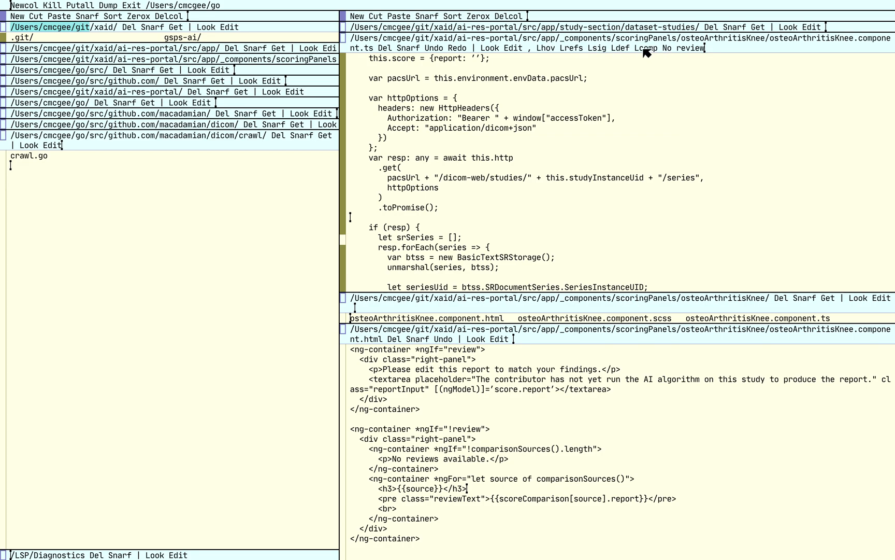
pyautogui.moveTo(574, 66)
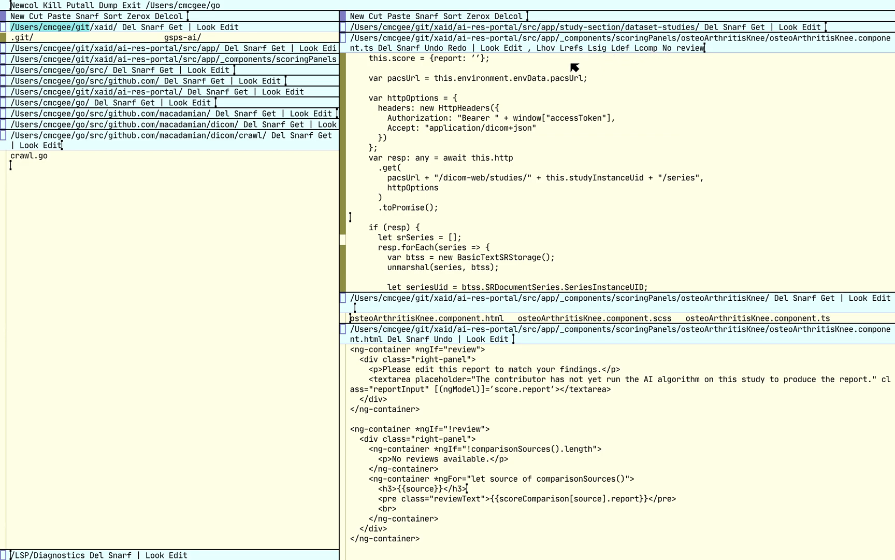
pyautogui.moveTo(563, 97)
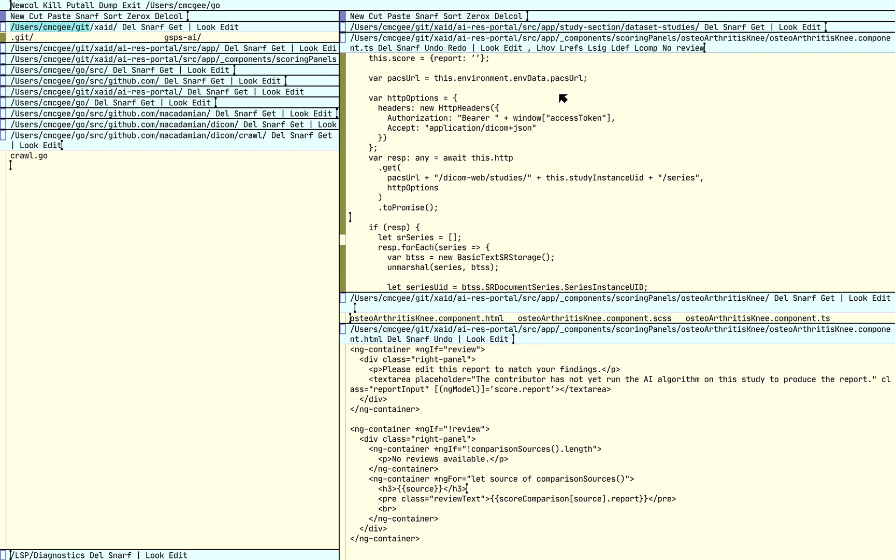
pyautogui.moveTo(605, 52)
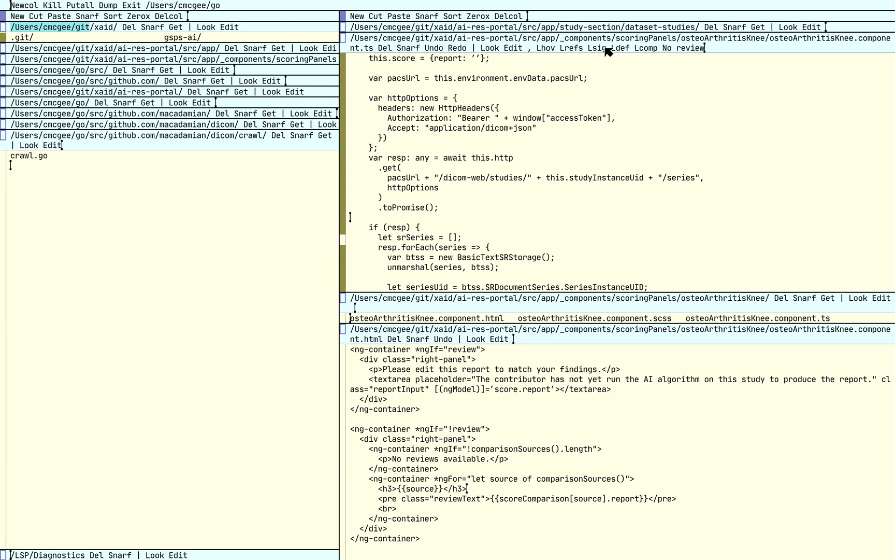
pyautogui.moveTo(622, 49)
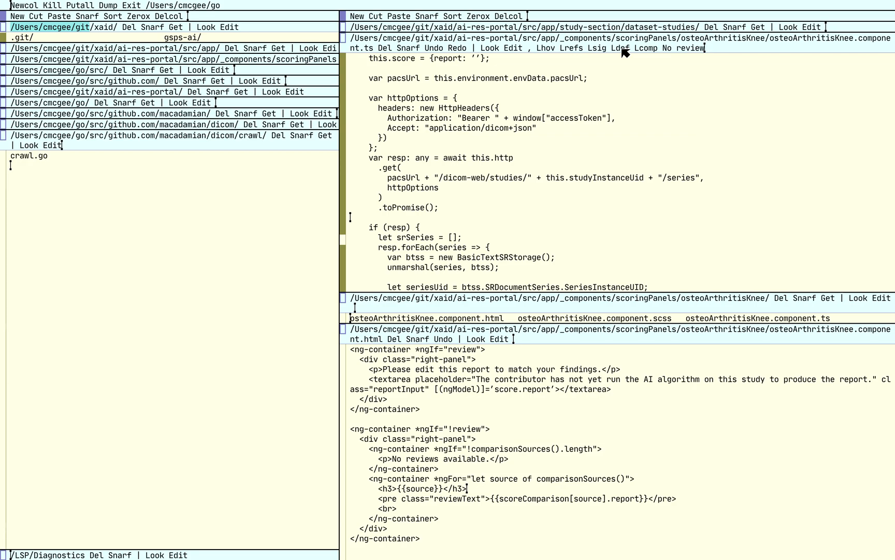
pyautogui.moveTo(651, 53)
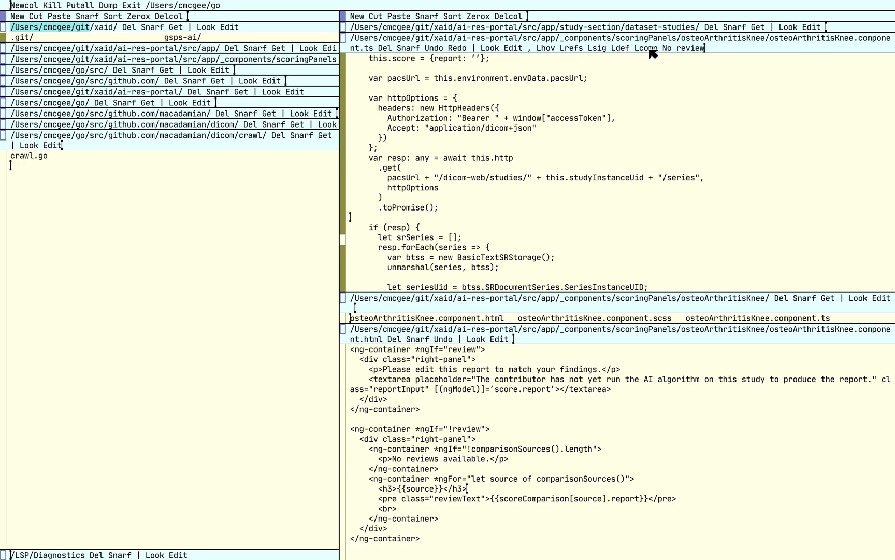
pyautogui.moveTo(551, 50)
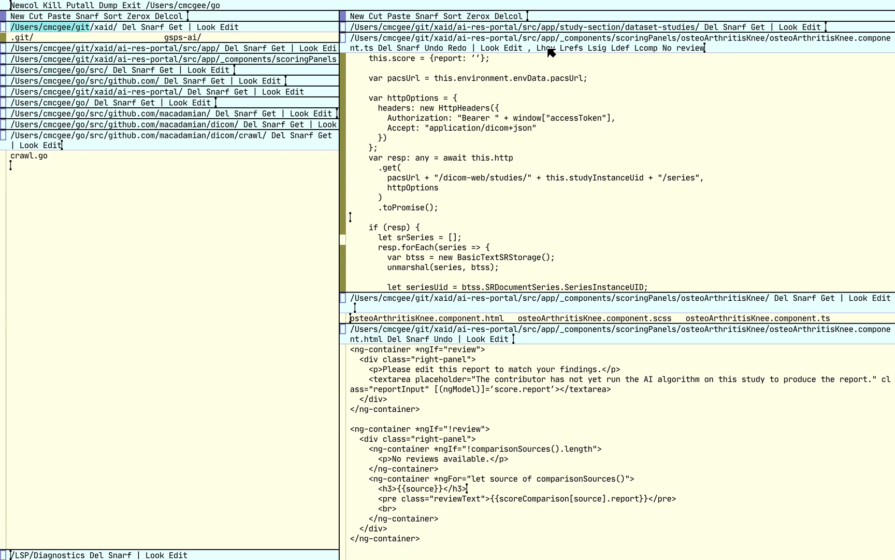
pyautogui.moveTo(516, 171)
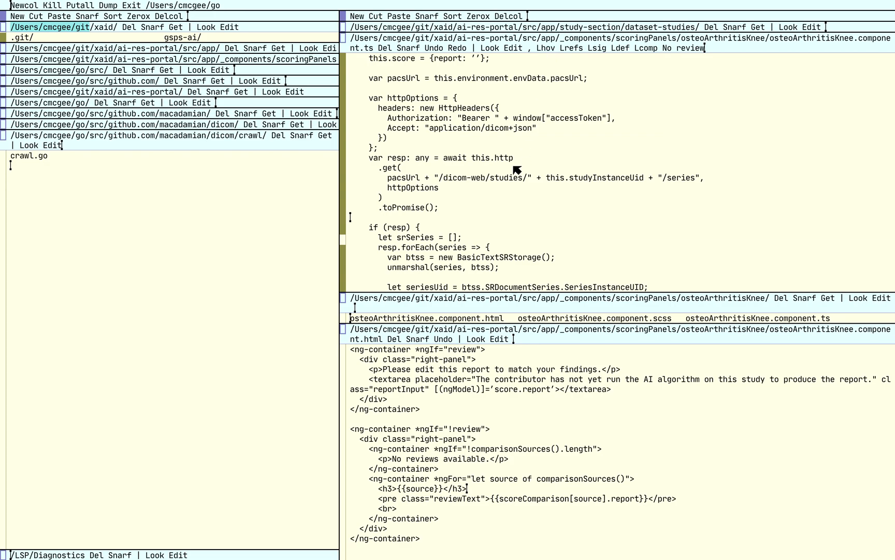
pyautogui.moveTo(469, 83)
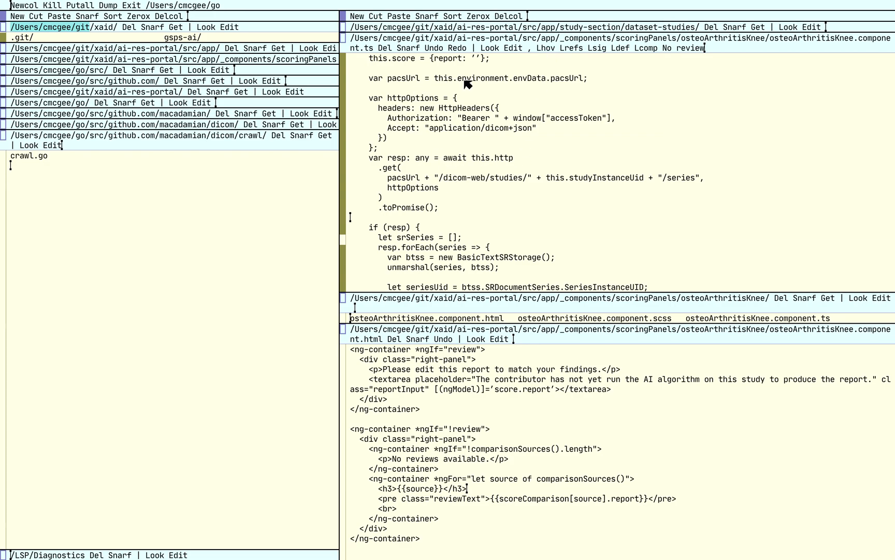
pyautogui.moveTo(410, 135)
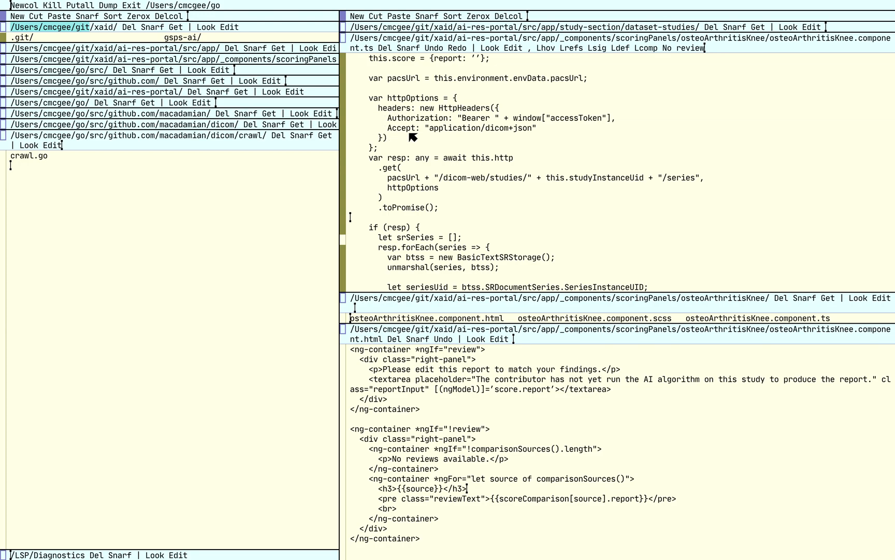
pyautogui.moveTo(468, 110)
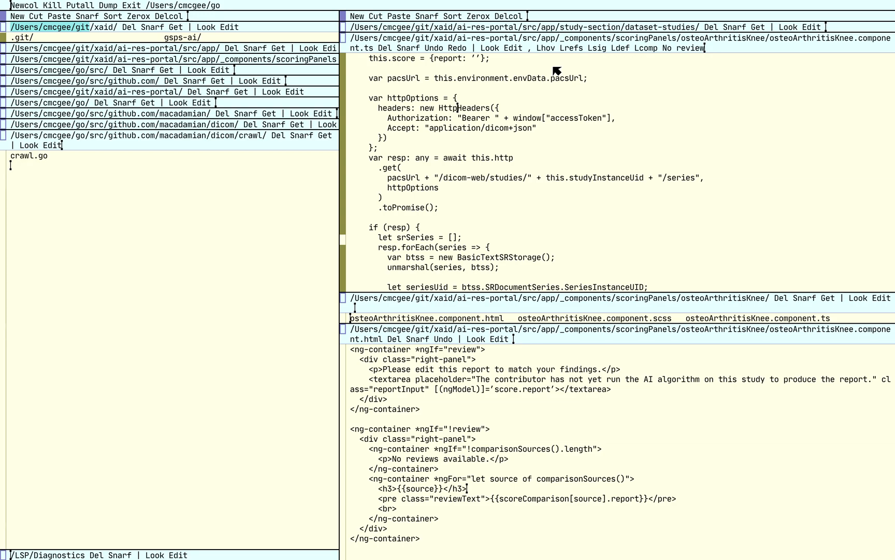
pyautogui.moveTo(471, 114)
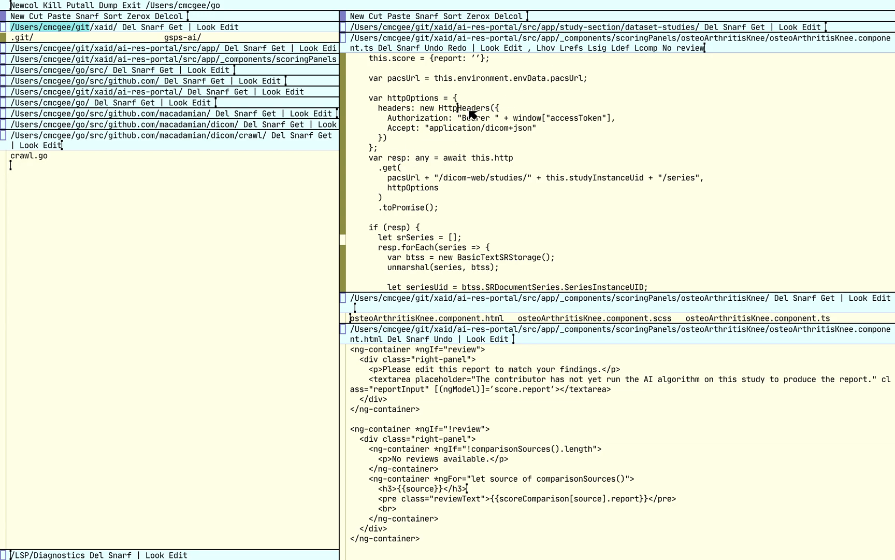
pyautogui.moveTo(548, 50)
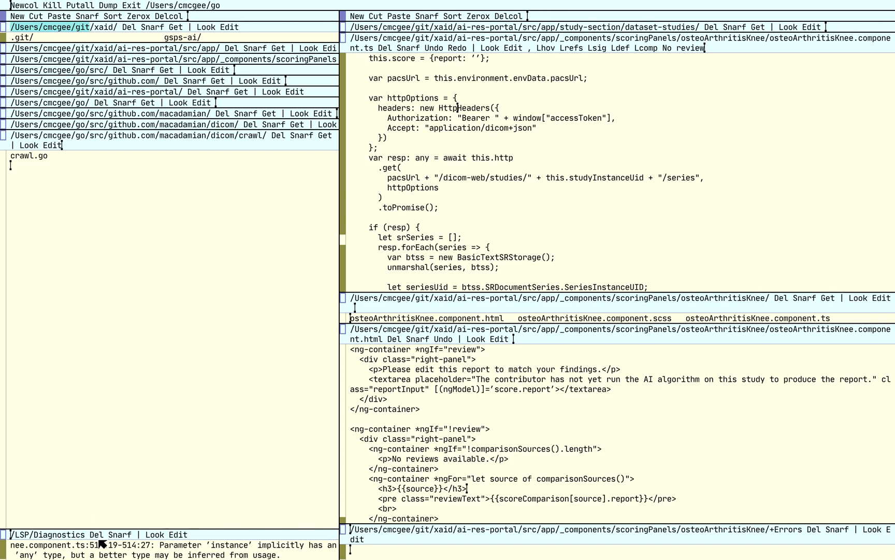
pyautogui.moveTo(285, 443)
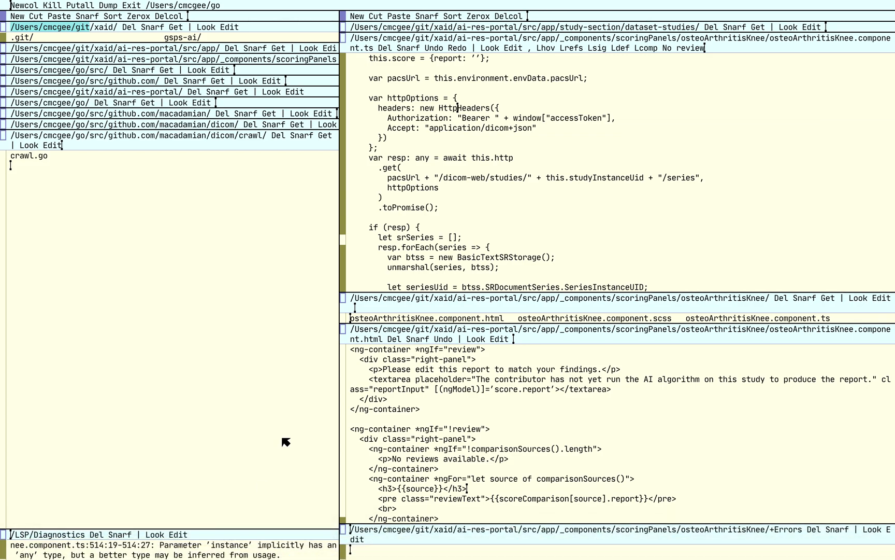
pyautogui.moveTo(344, 531)
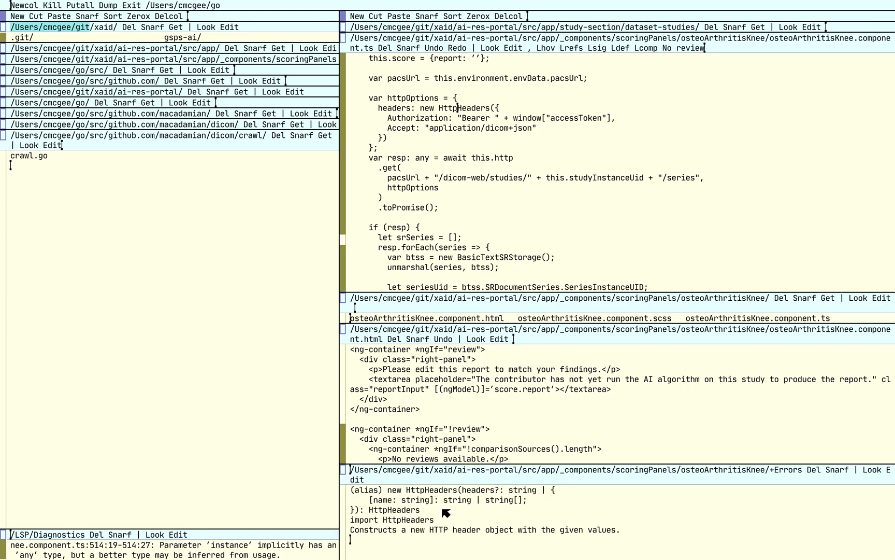
pyautogui.moveTo(449, 536)
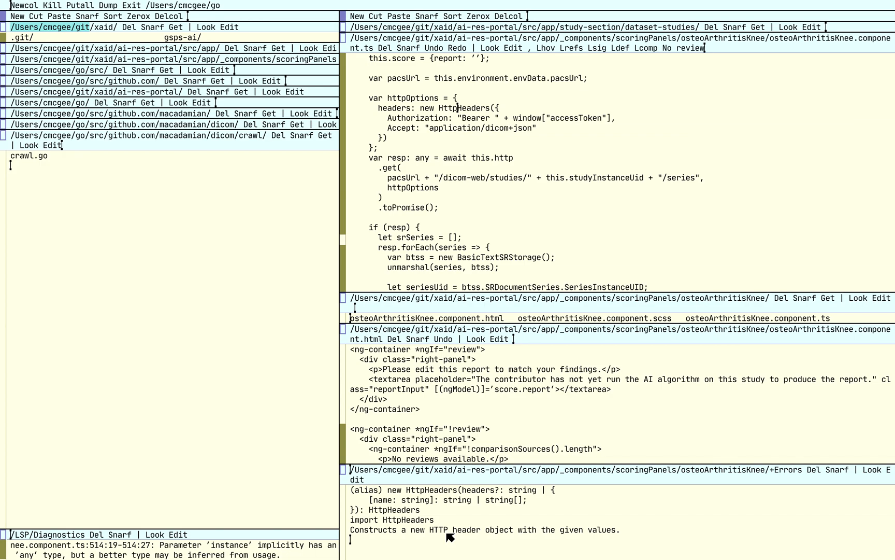
pyautogui.moveTo(477, 494)
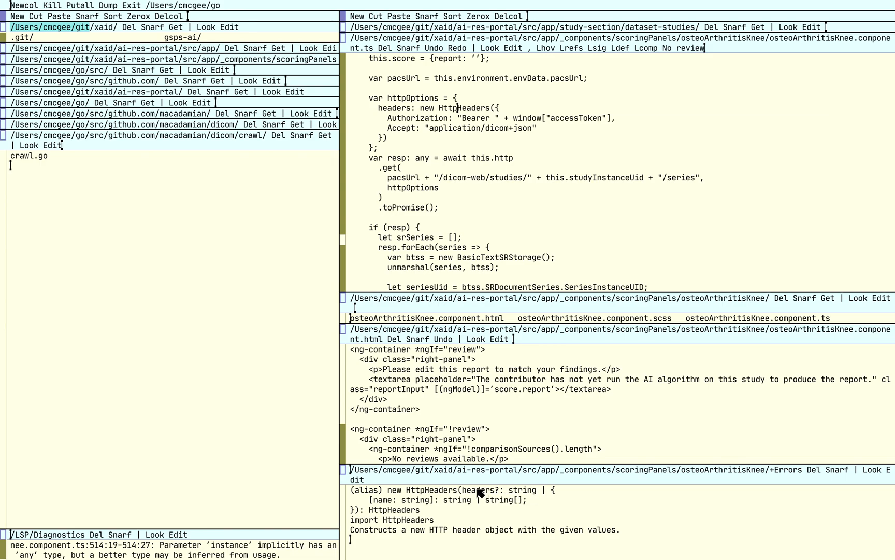
pyautogui.moveTo(411, 509)
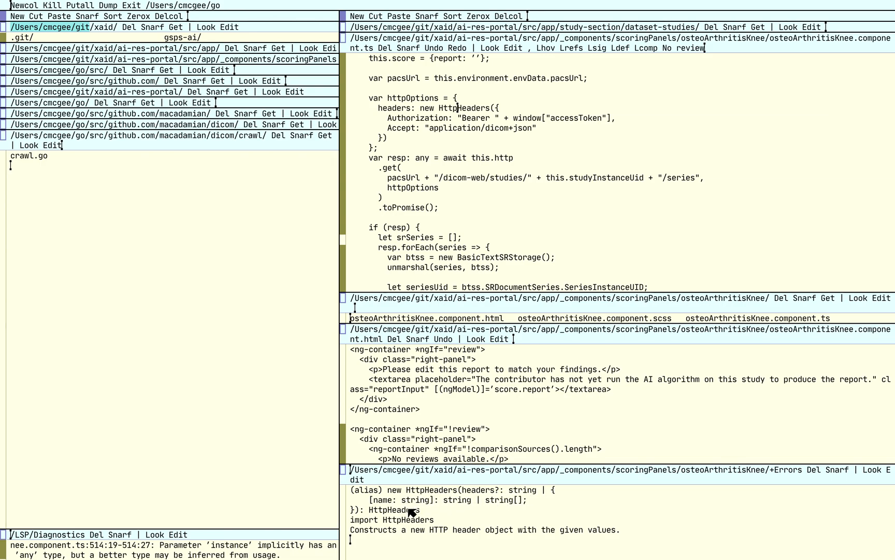
pyautogui.moveTo(449, 513)
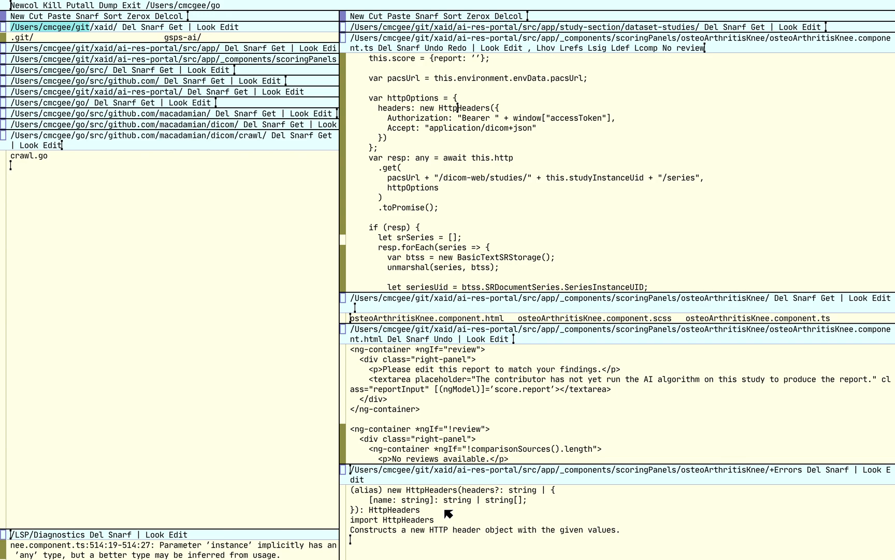
pyautogui.moveTo(814, 492)
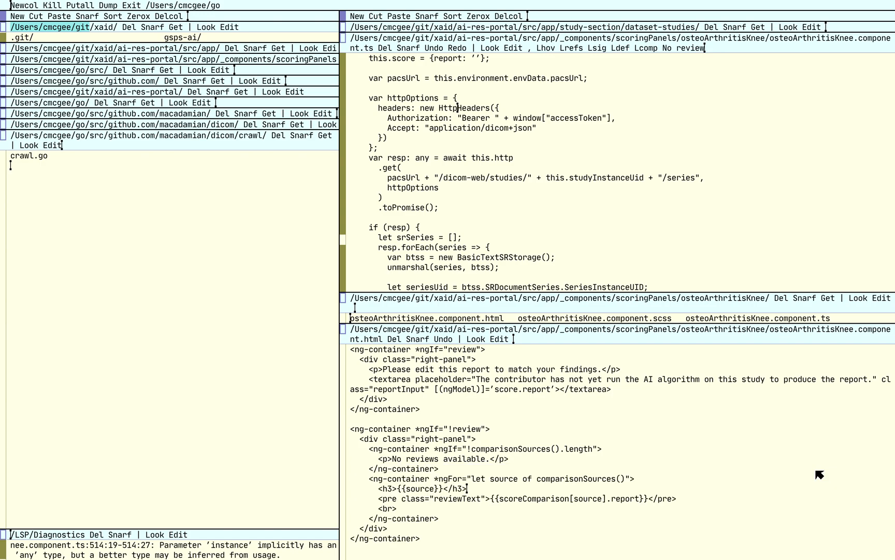
pyautogui.moveTo(420, 165)
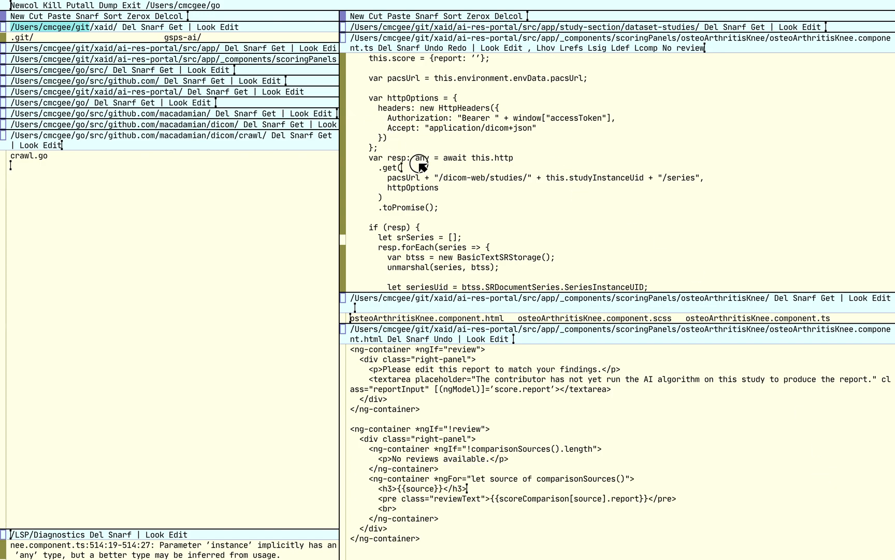
pyautogui.moveTo(505, 157)
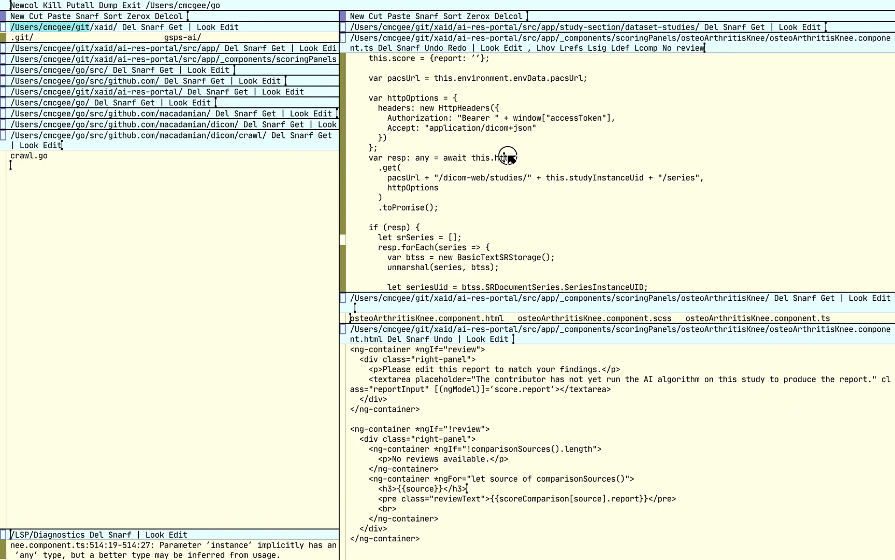
pyautogui.moveTo(507, 159)
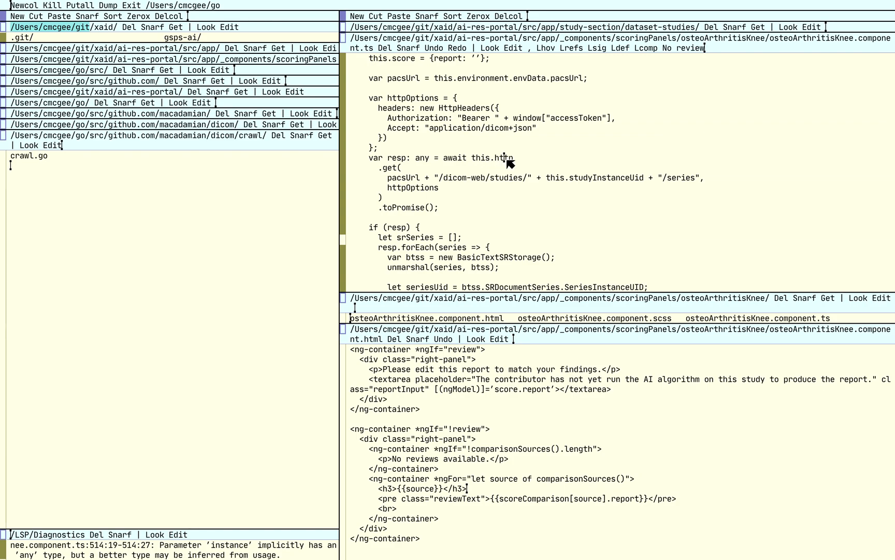
pyautogui.moveTo(622, 51)
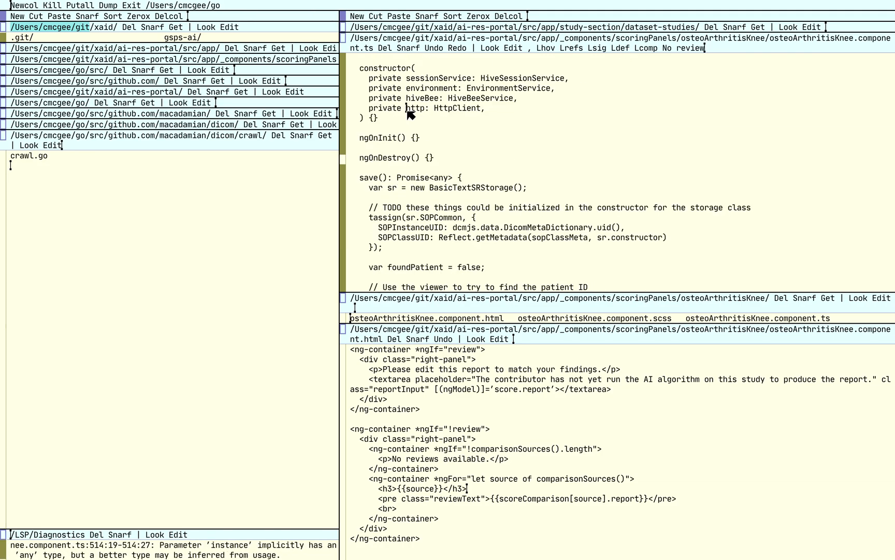
pyautogui.moveTo(472, 114)
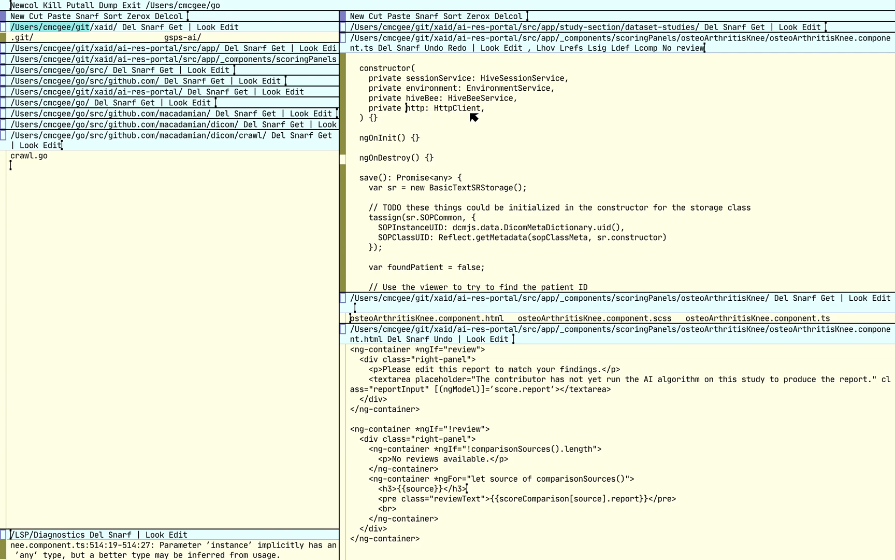
pyautogui.moveTo(528, 151)
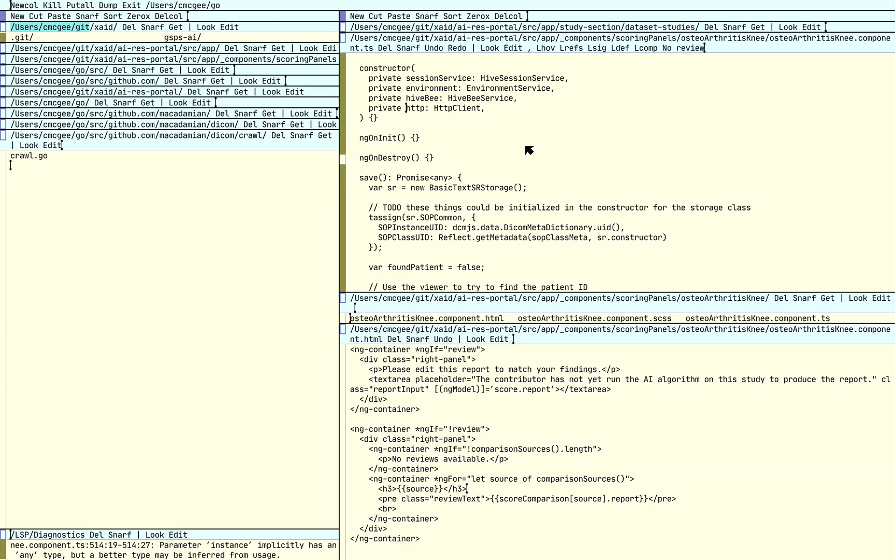
pyautogui.moveTo(423, 111)
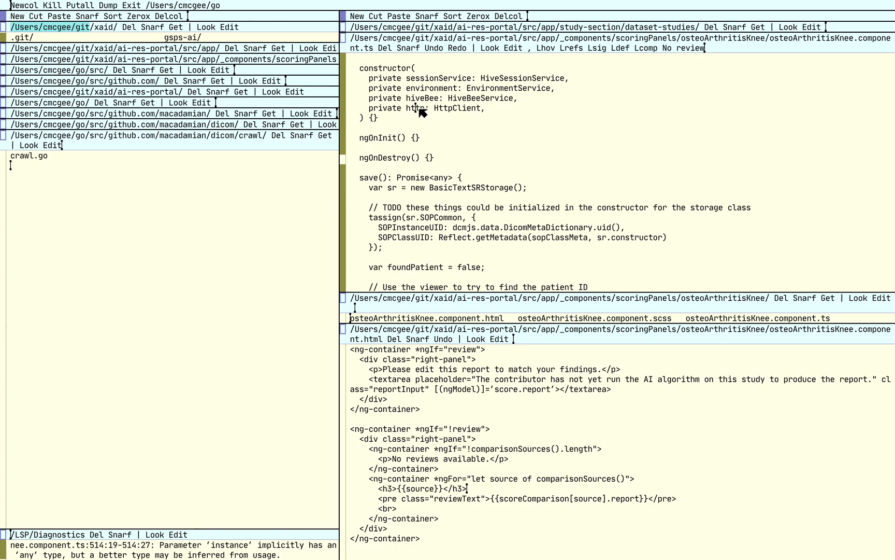
pyautogui.moveTo(580, 51)
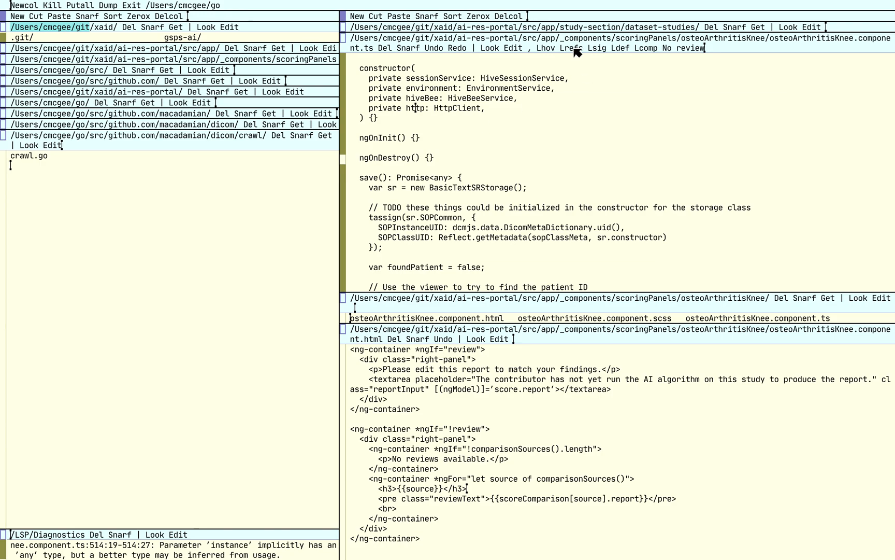
# - List all references to the http property with Lrefs and scroll through its series-fetching uses
pyautogui.click(570, 48)
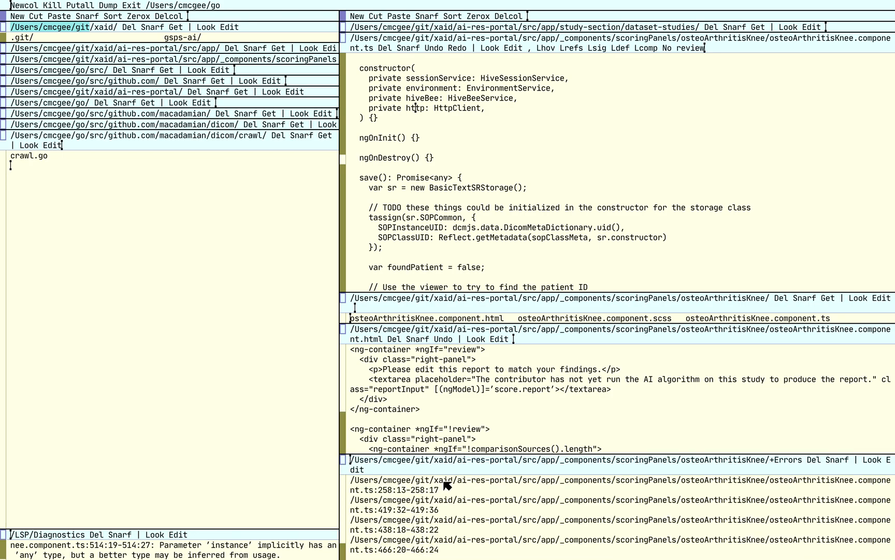
pyautogui.moveTo(503, 487)
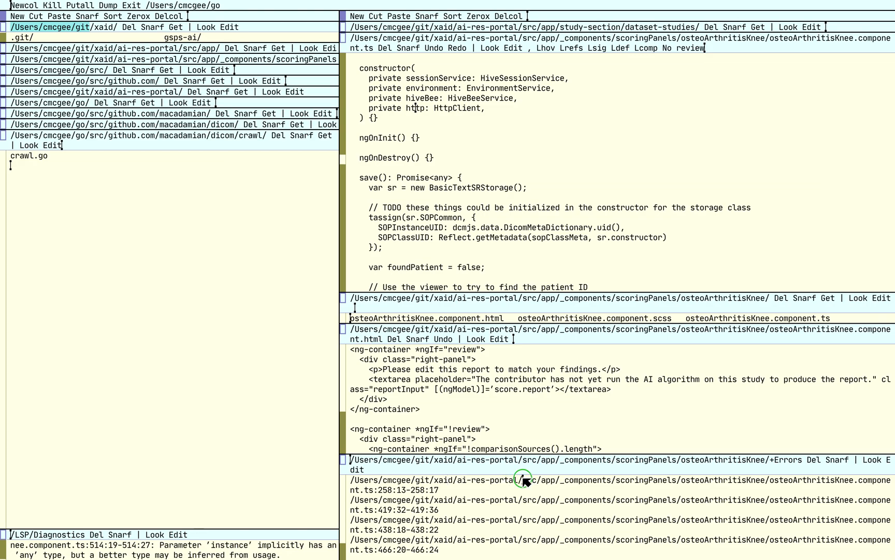
pyautogui.moveTo(451, 486)
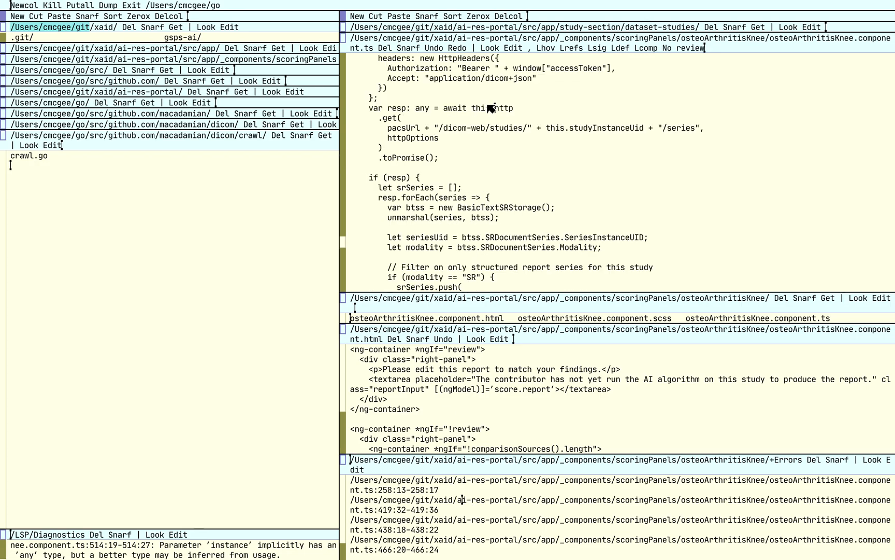
pyautogui.scroll(-3)
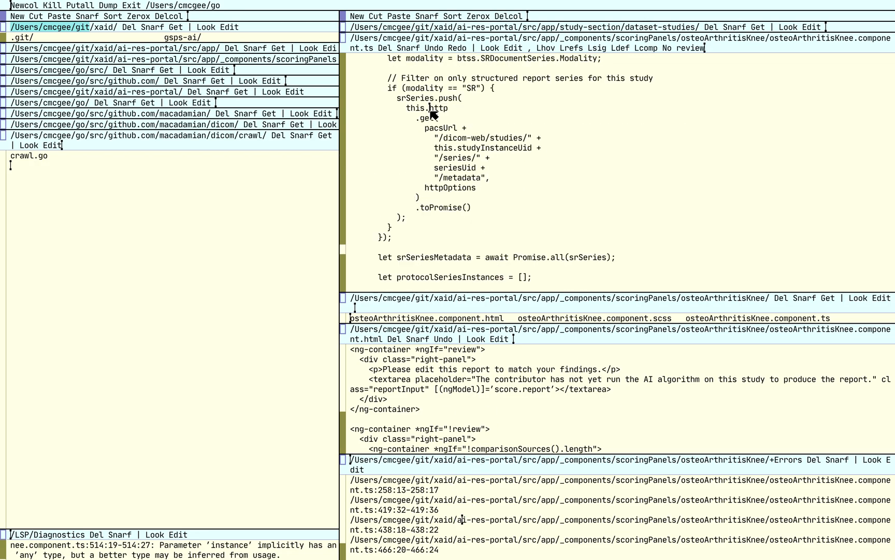
pyautogui.moveTo(482, 257)
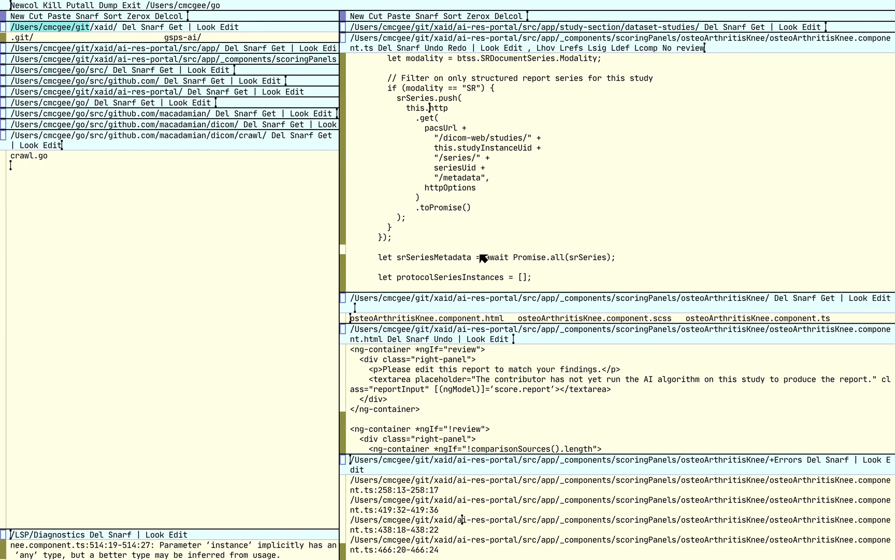
pyautogui.moveTo(805, 449)
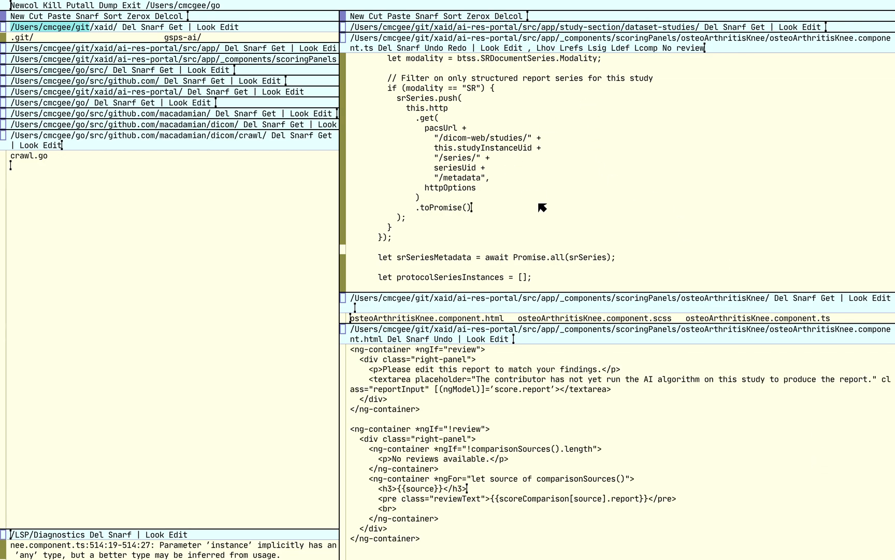
pyautogui.moveTo(611, 37)
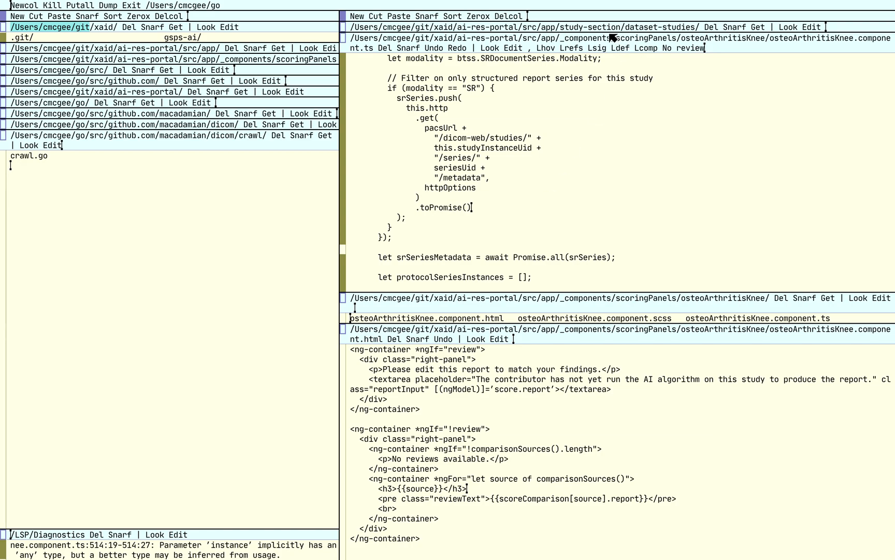
pyautogui.moveTo(457, 143)
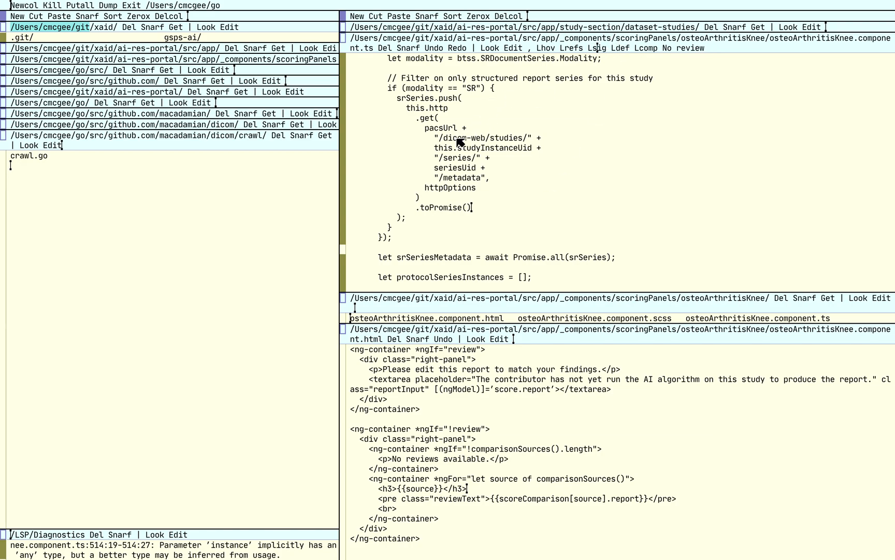
pyautogui.moveTo(603, 99)
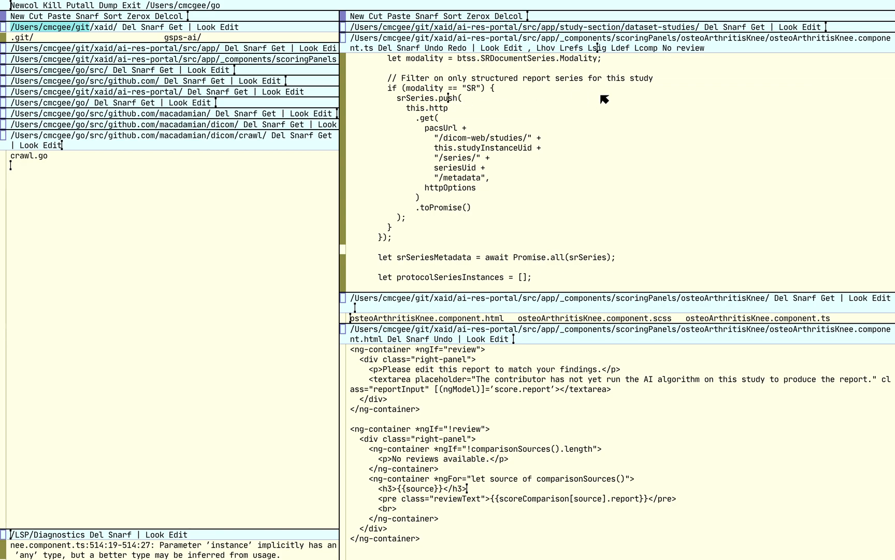
pyautogui.moveTo(600, 51)
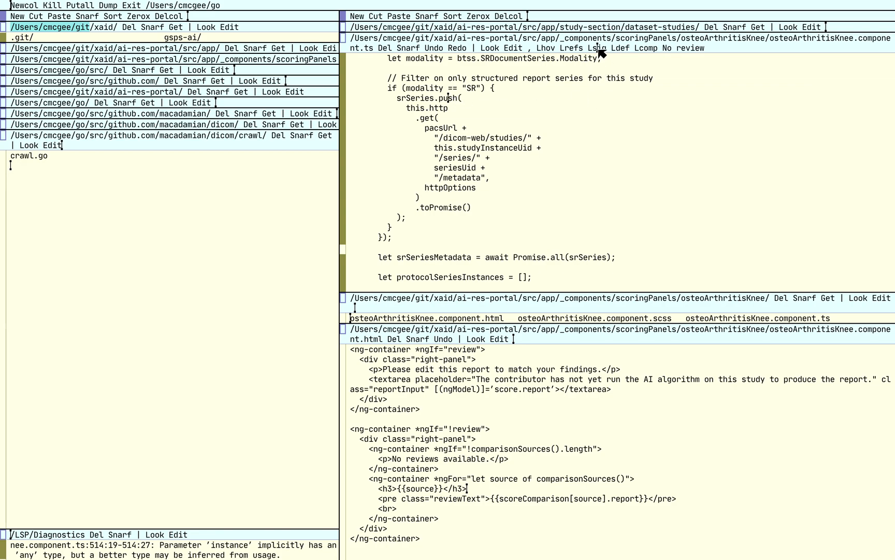
pyautogui.moveTo(508, 435)
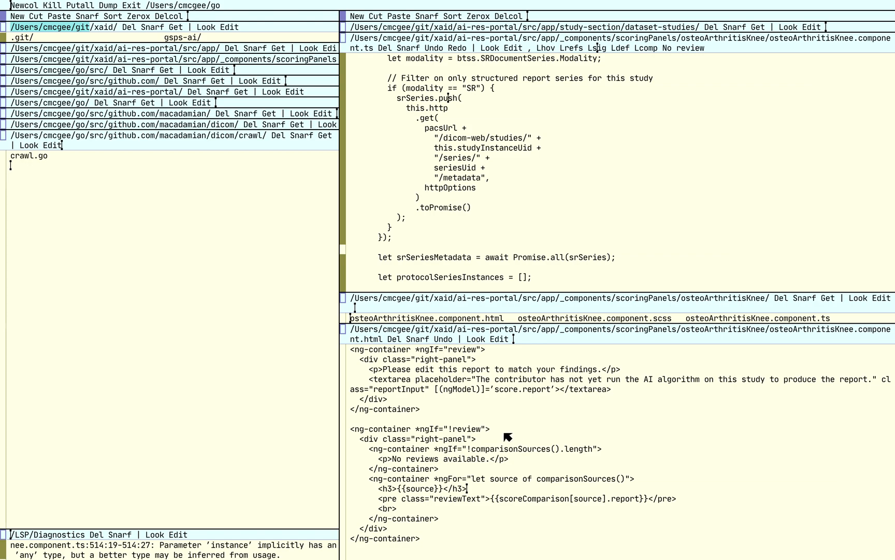
pyautogui.moveTo(481, 212)
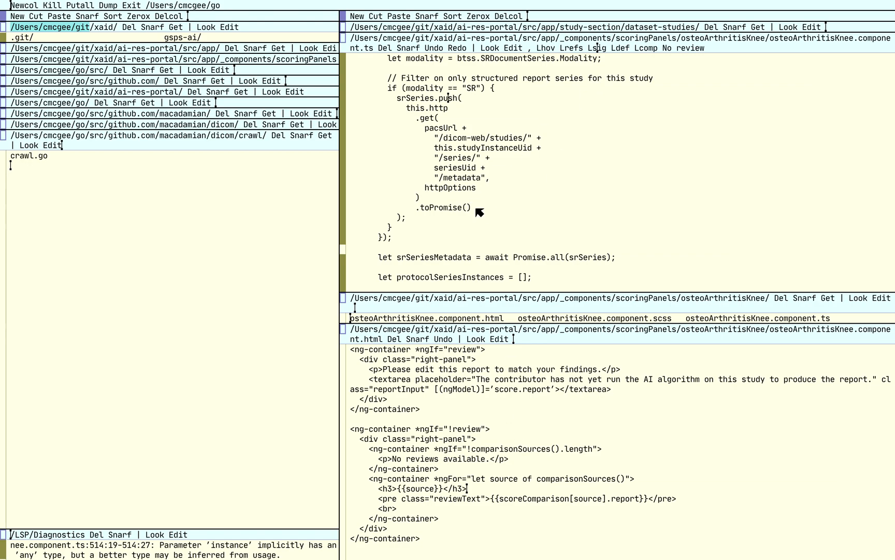